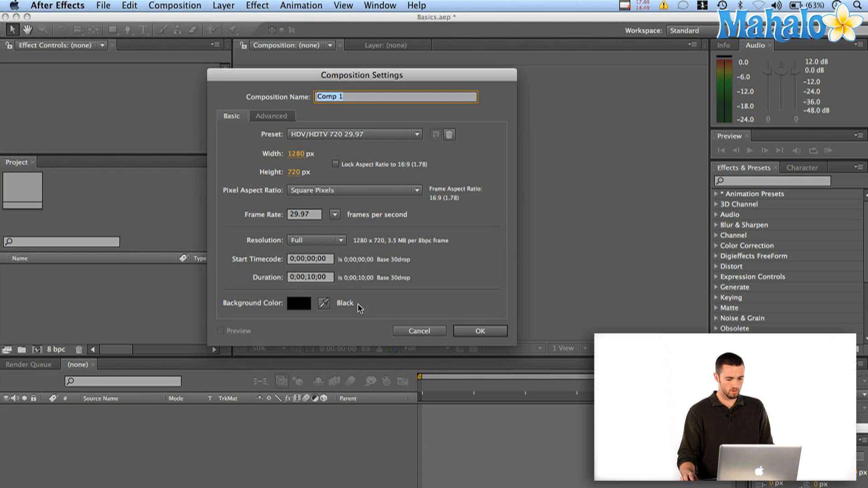
# Confirm Comp 1 with the HDTV 720 29.97 preset and a black background
pyautogui.click(479, 330)
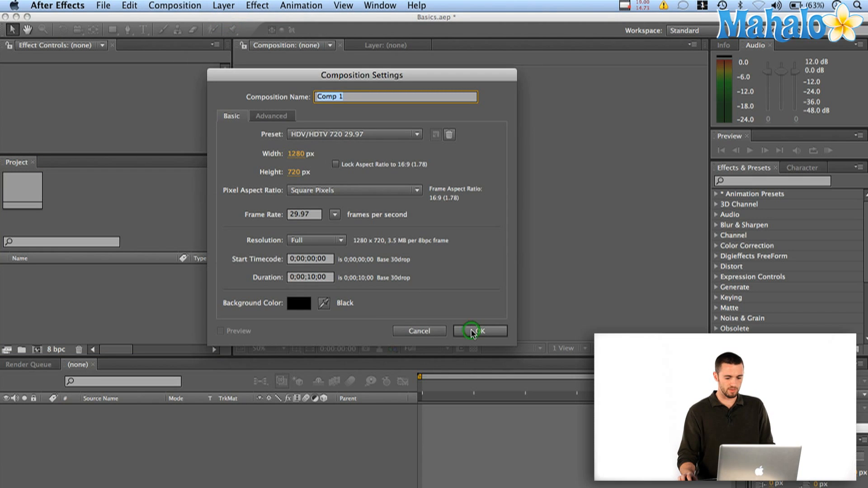
pyautogui.click(479, 330)
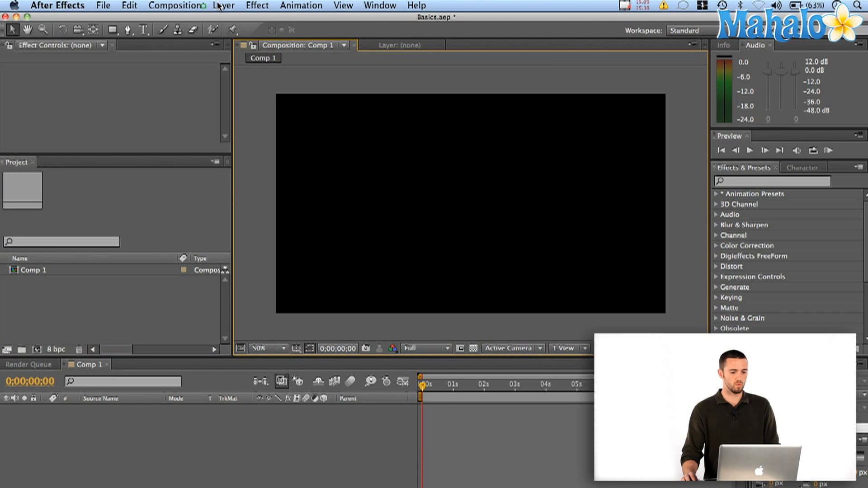
# Add a new Medium Royal Blue solid sized to the 1280×720 composition
pyautogui.click(224, 5)
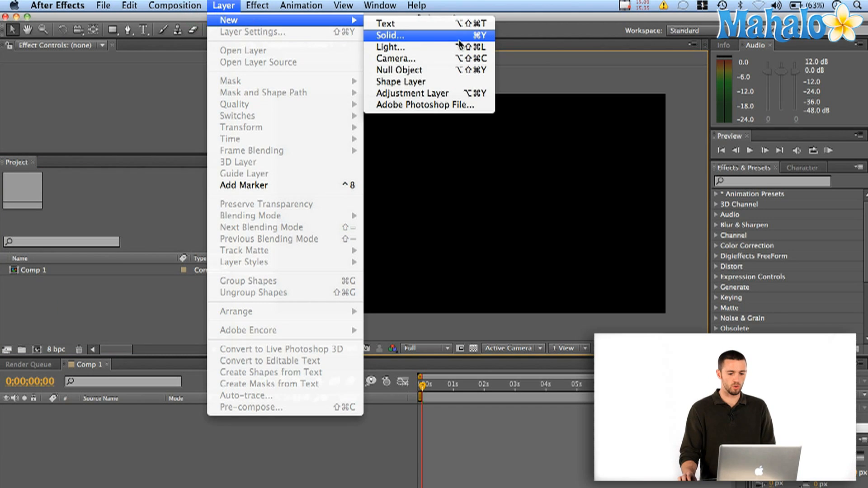
pyautogui.click(391, 36)
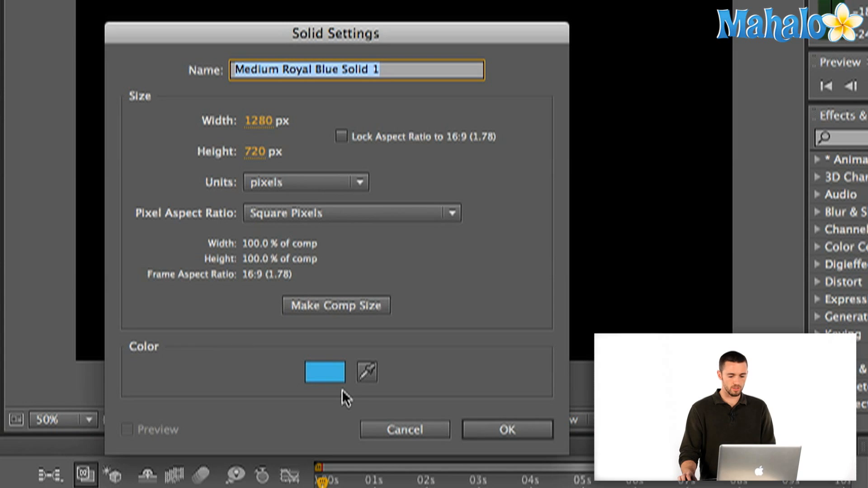
pyautogui.moveTo(340, 286)
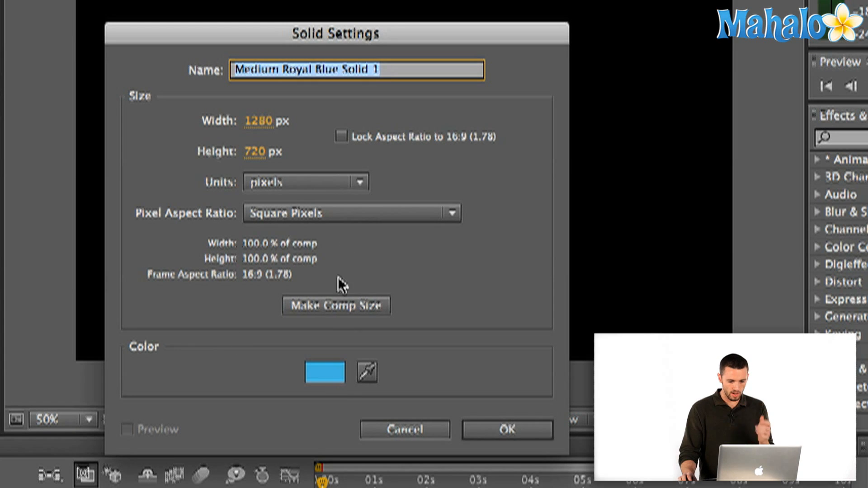
pyautogui.click(335, 305)
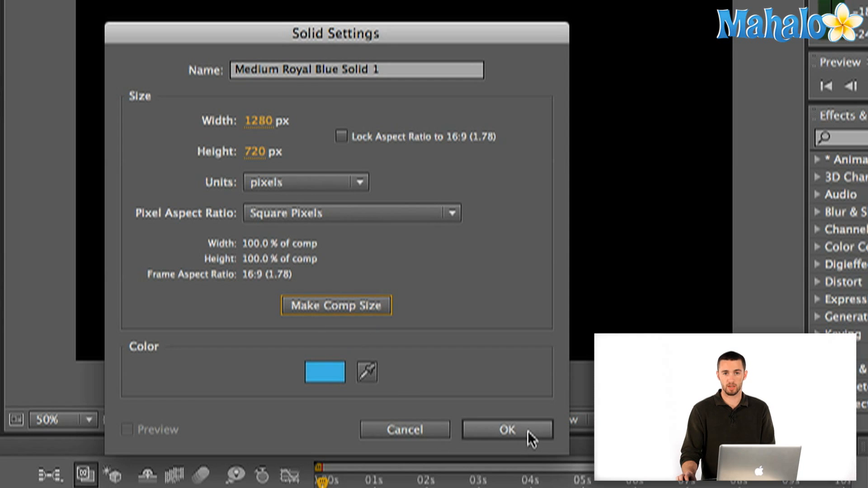
pyautogui.click(506, 429)
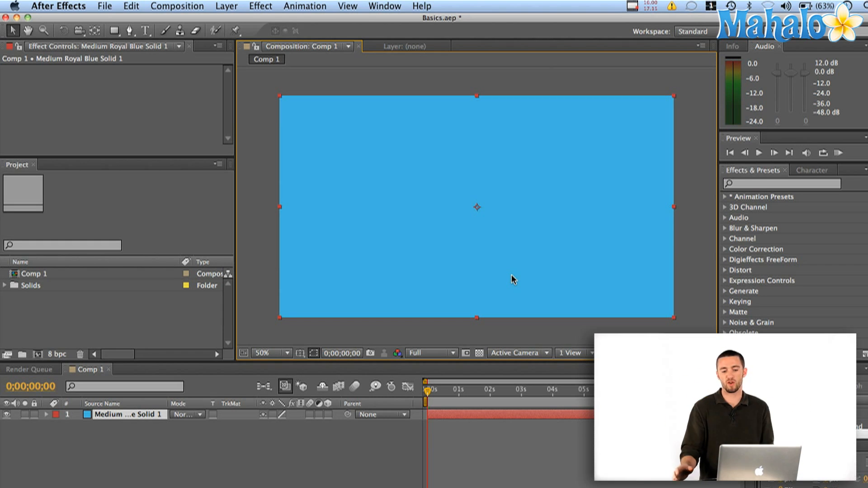
pyautogui.moveTo(214, 436)
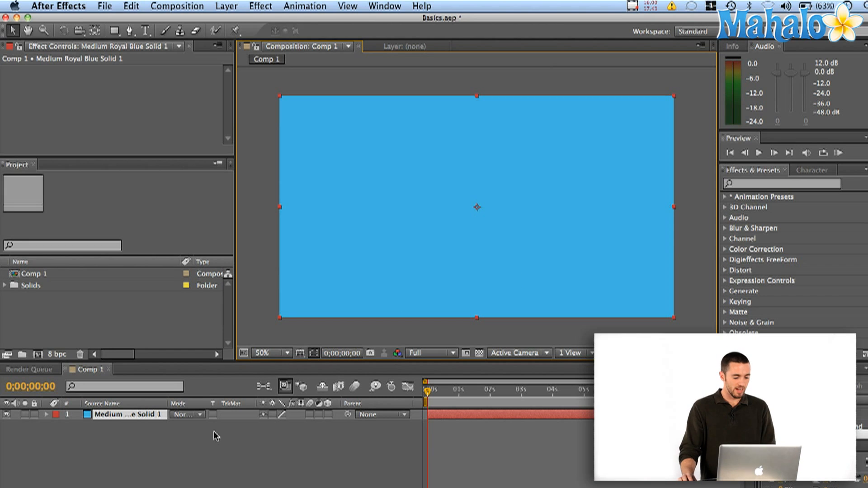
# Make Medium Royal Blue Solid 1 3D at 200% scale with Position Z 269, viewed at 25%
pyautogui.click(46, 414)
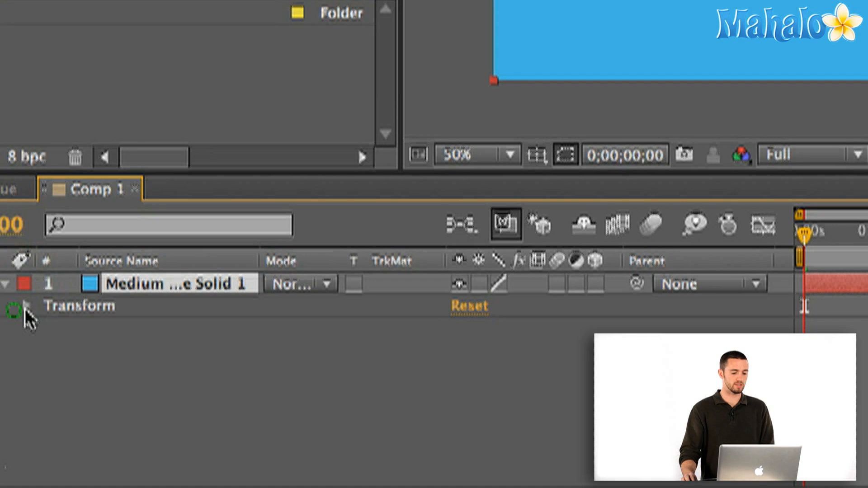
pyautogui.click(23, 305)
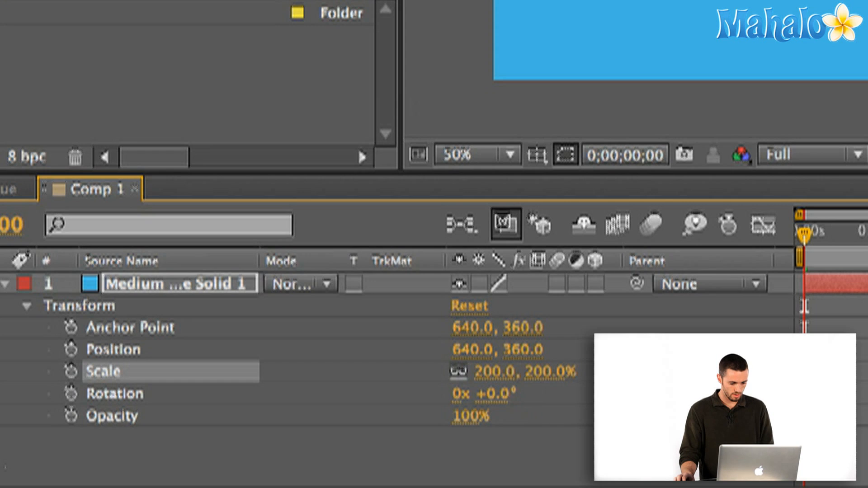
pyautogui.moveTo(821, 229)
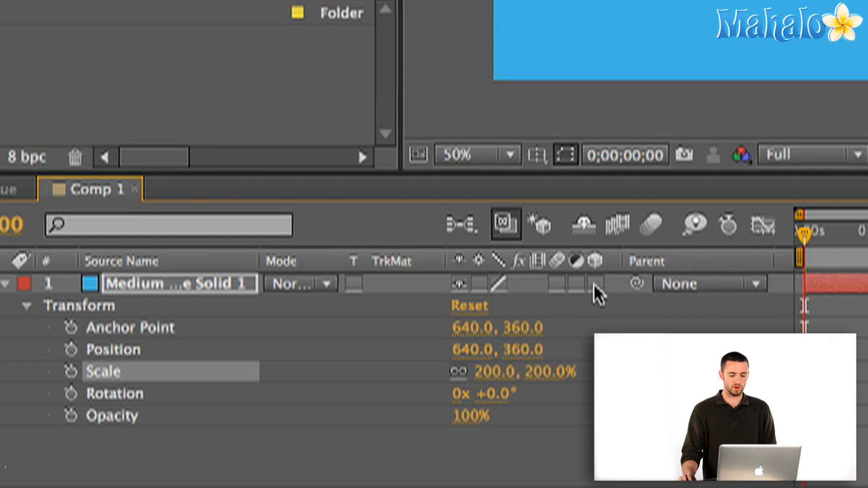
pyautogui.click(593, 283)
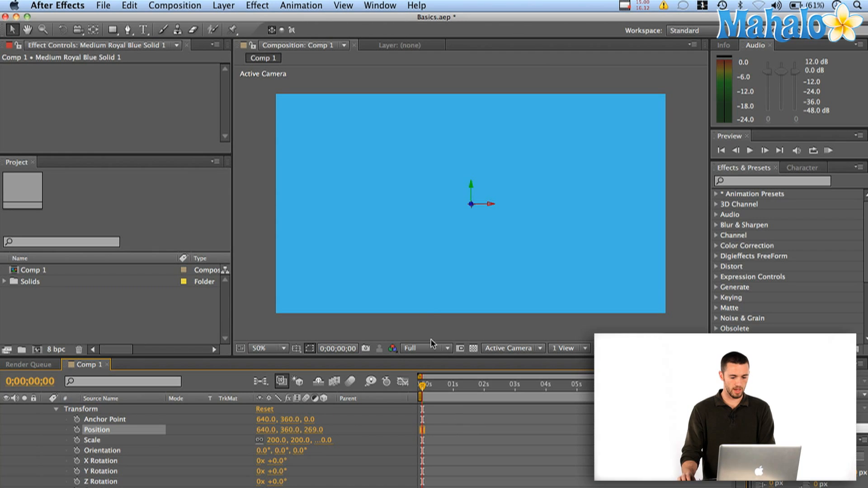
pyautogui.click(264, 348)
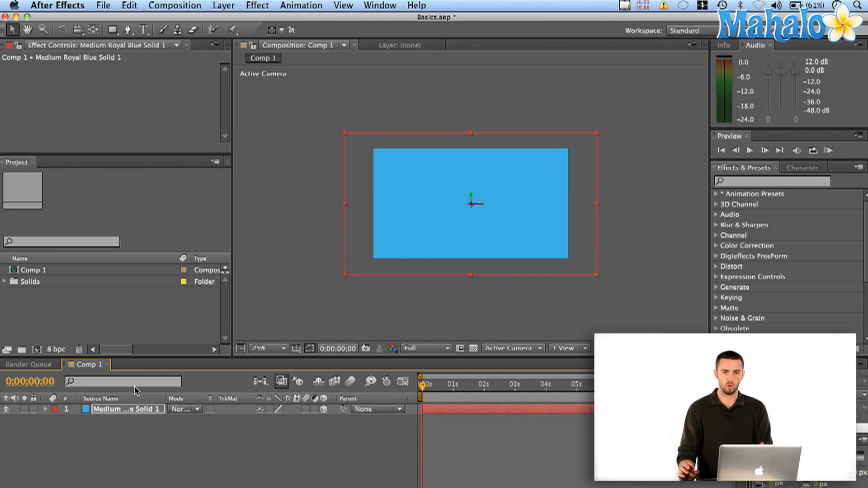
# Type 'Text' on the blue backdrop with the Horizontal Type Tool
pyautogui.click(143, 29)
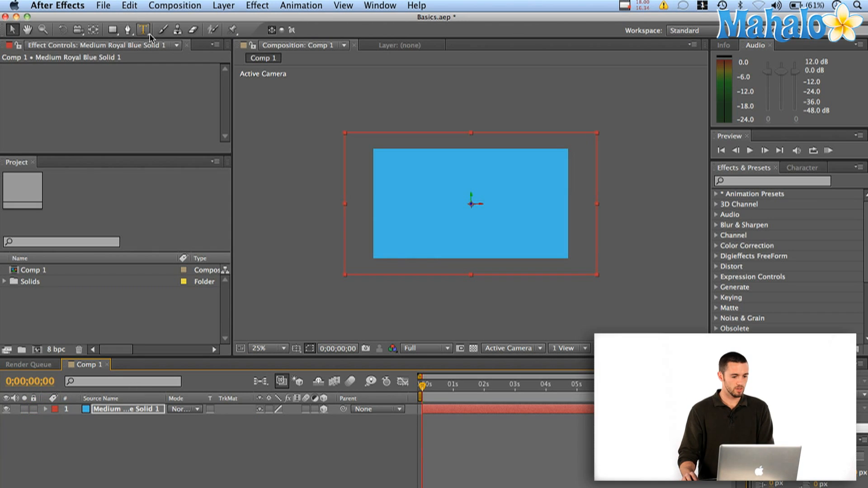
pyautogui.moveTo(145, 30)
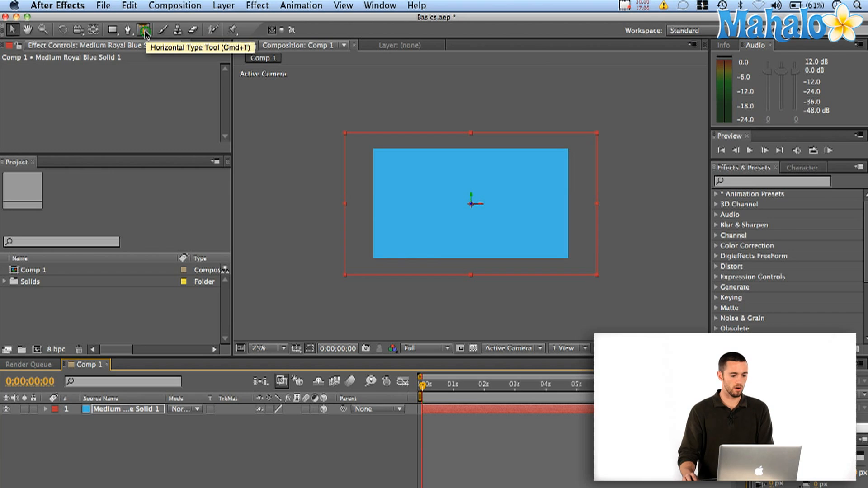
pyautogui.click(143, 29)
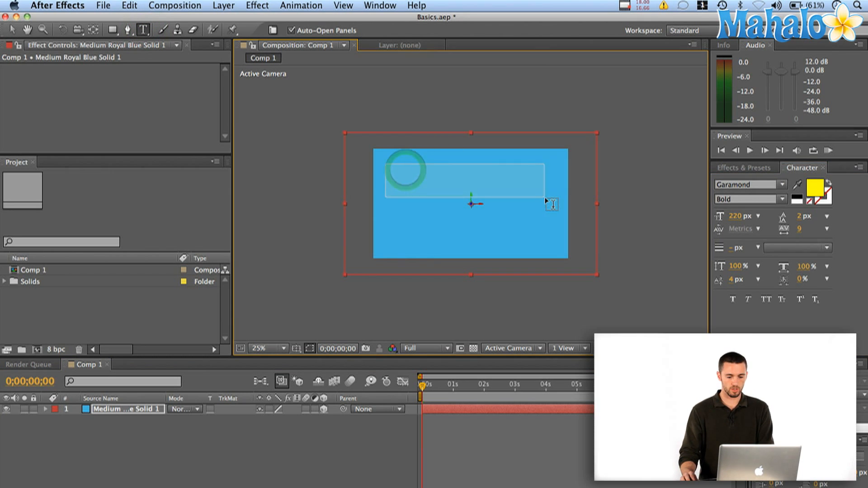
pyautogui.write('Text')
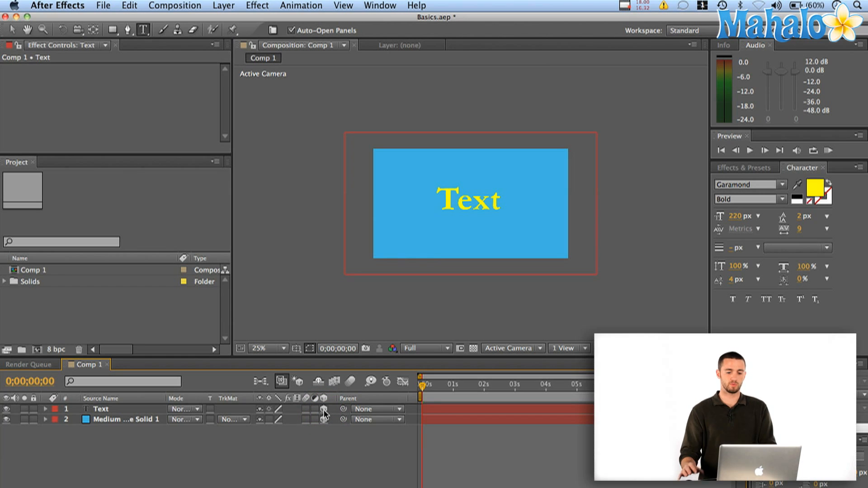
pyautogui.moveTo(529, 328)
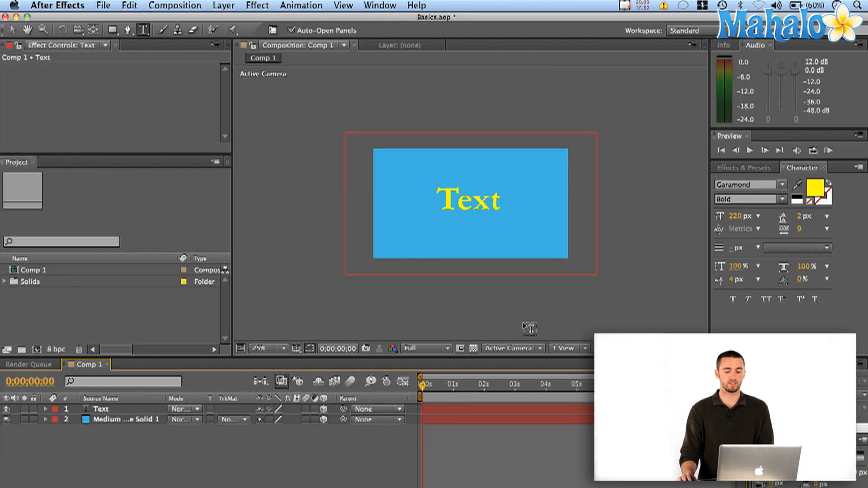
pyautogui.moveTo(526, 353)
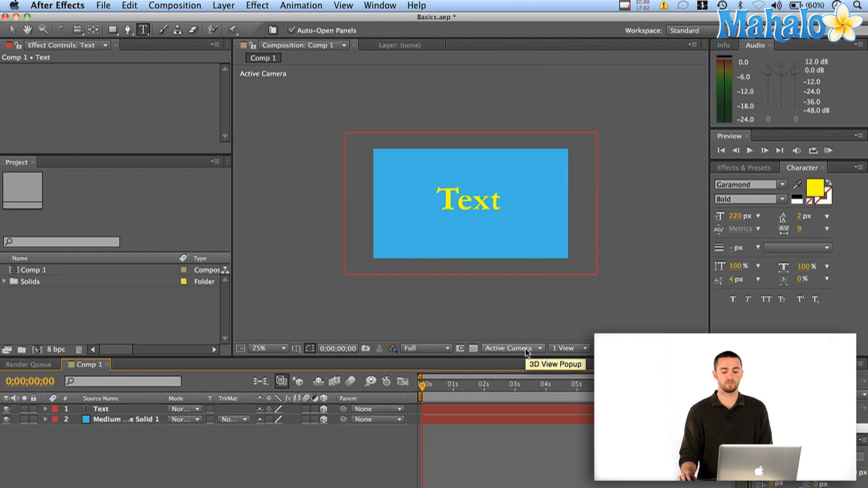
# Check the Text layer from the Top 3D view, then return to Active Camera
pyautogui.click(510, 347)
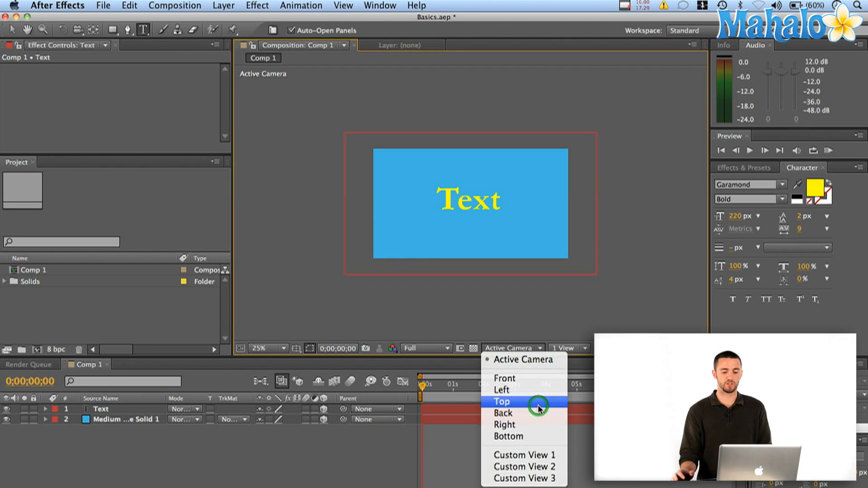
pyautogui.click(501, 402)
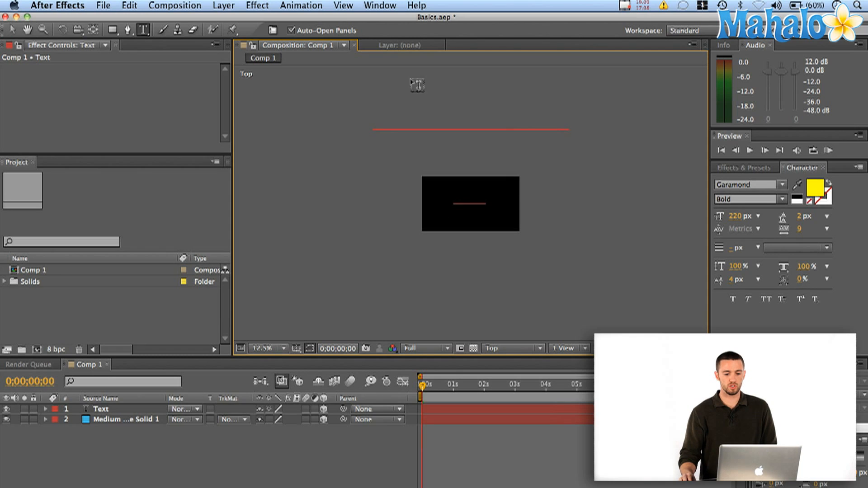
pyautogui.moveTo(386, 165)
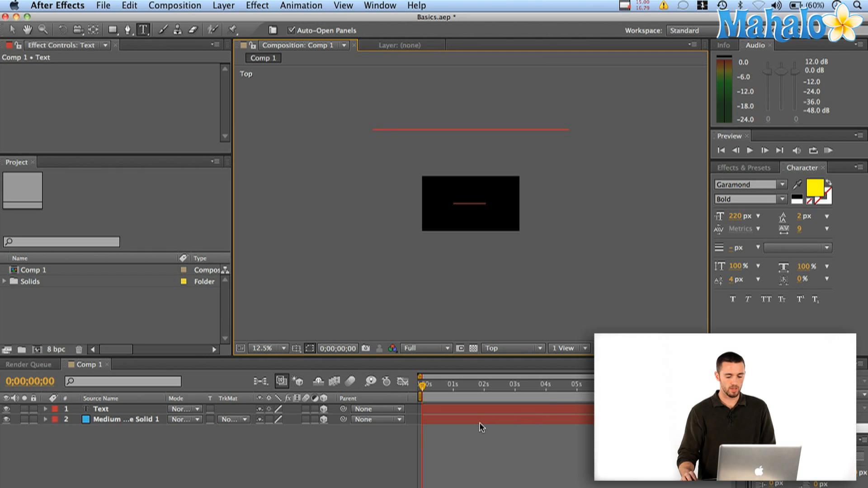
pyautogui.click(479, 414)
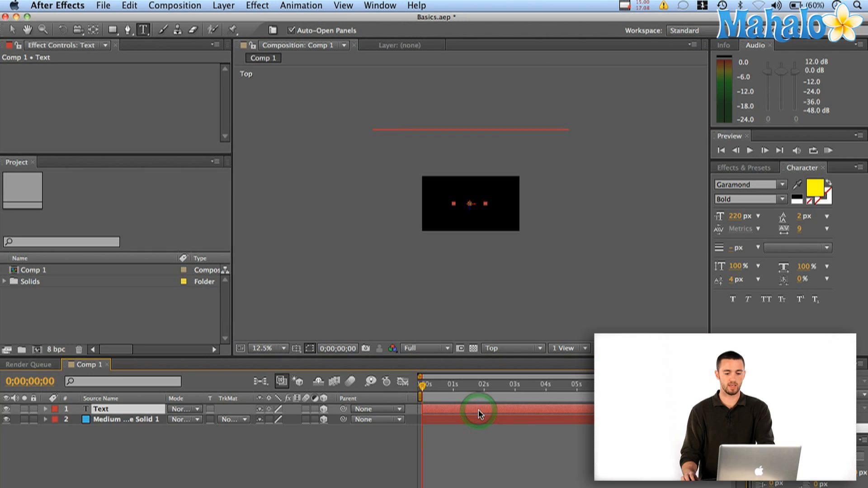
pyautogui.click(127, 419)
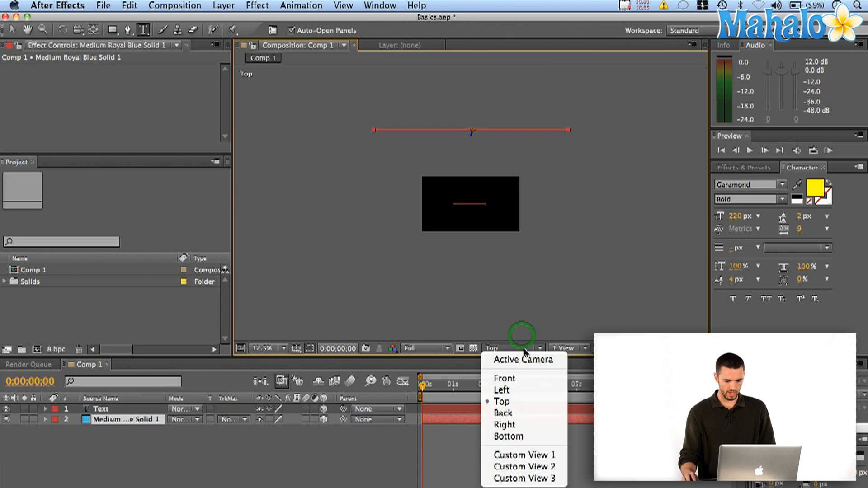
pyautogui.click(523, 359)
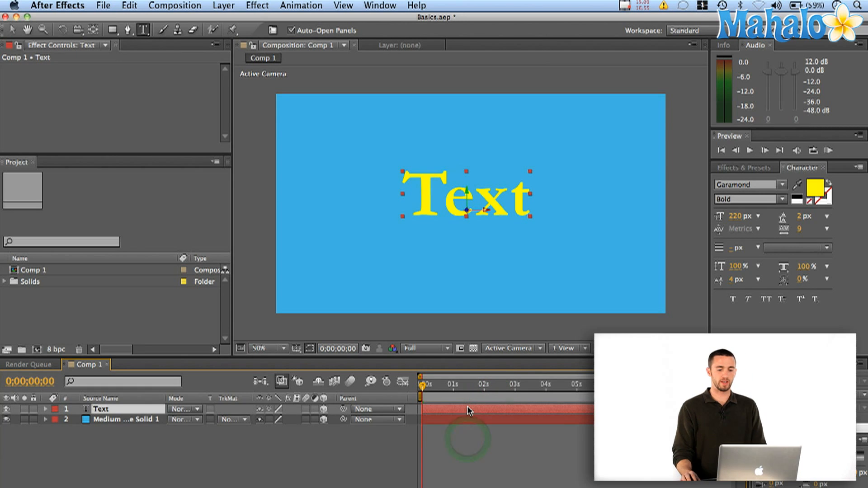
# Add Light 1 as a Spot light with default settings
pyautogui.click(222, 5)
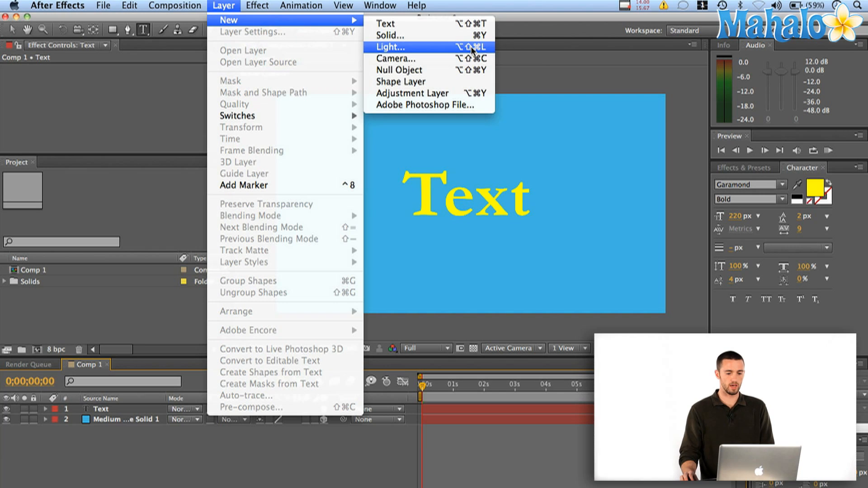
pyautogui.click(390, 47)
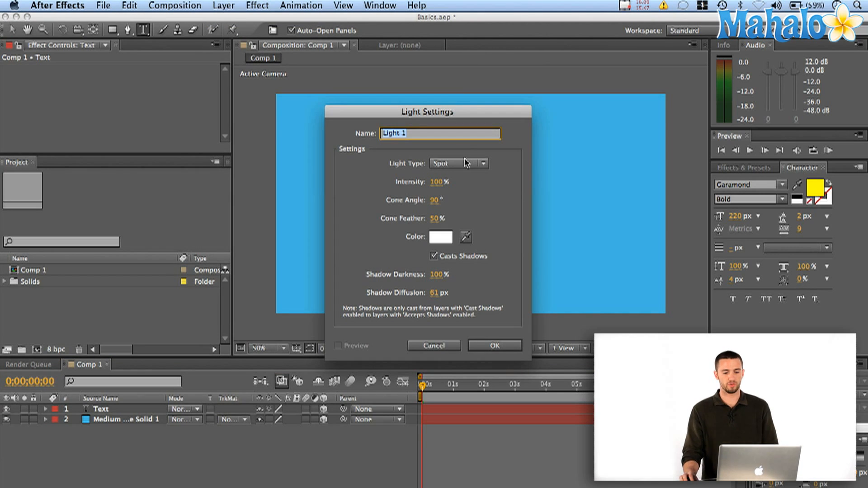
pyautogui.click(456, 162)
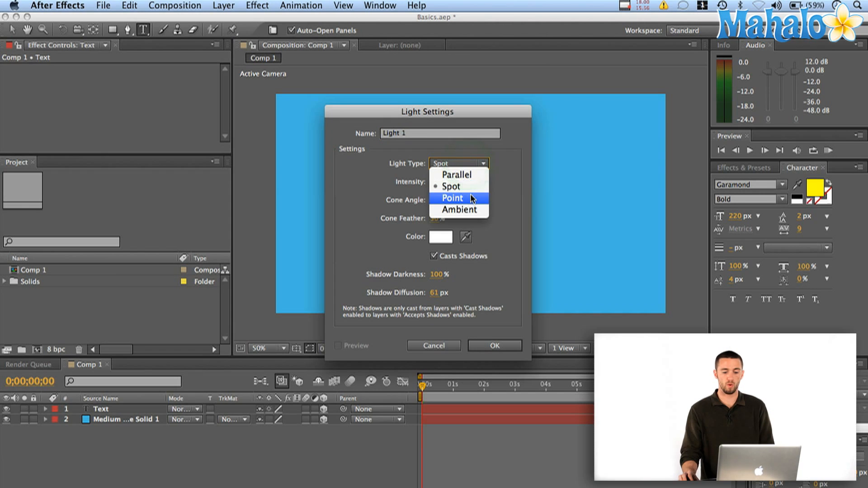
pyautogui.moveTo(452, 186)
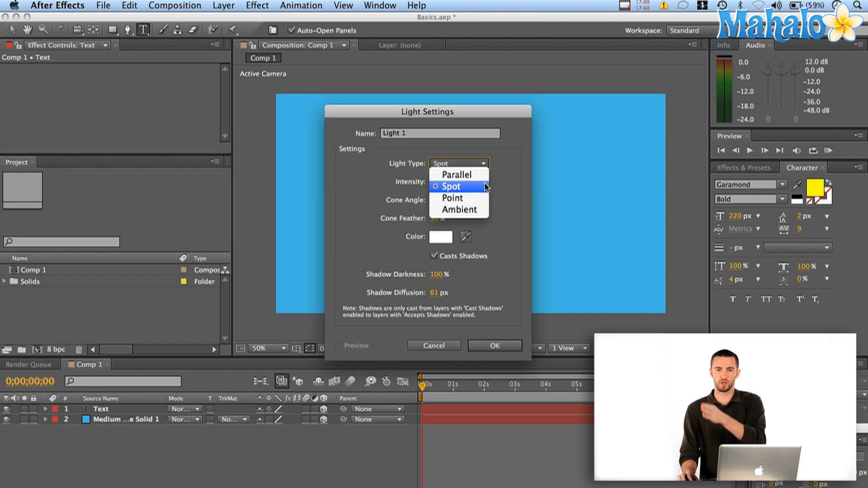
pyautogui.moveTo(503, 183)
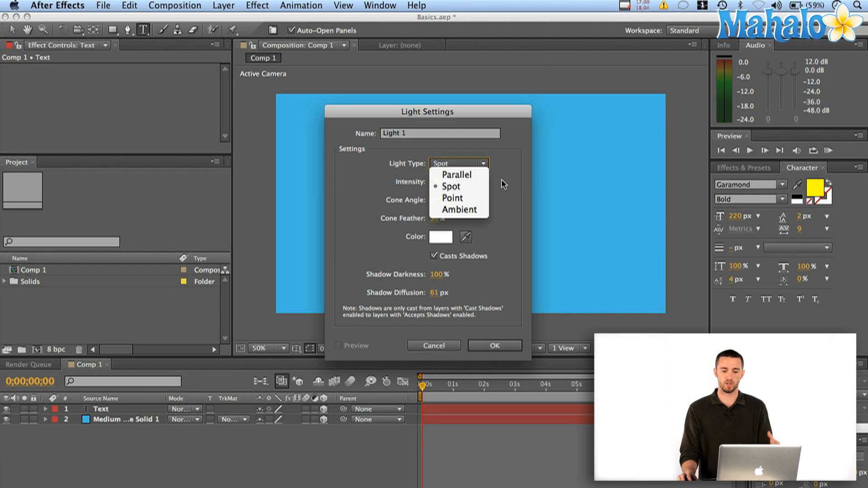
pyautogui.click(450, 186)
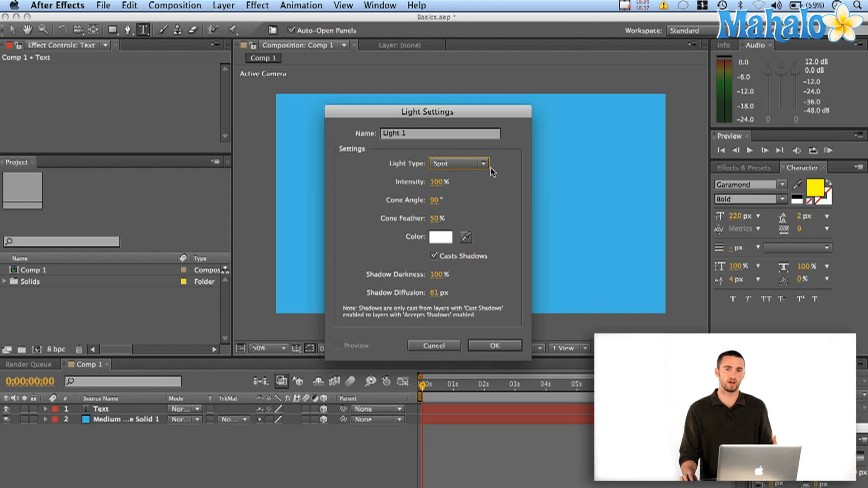
pyautogui.moveTo(500, 254)
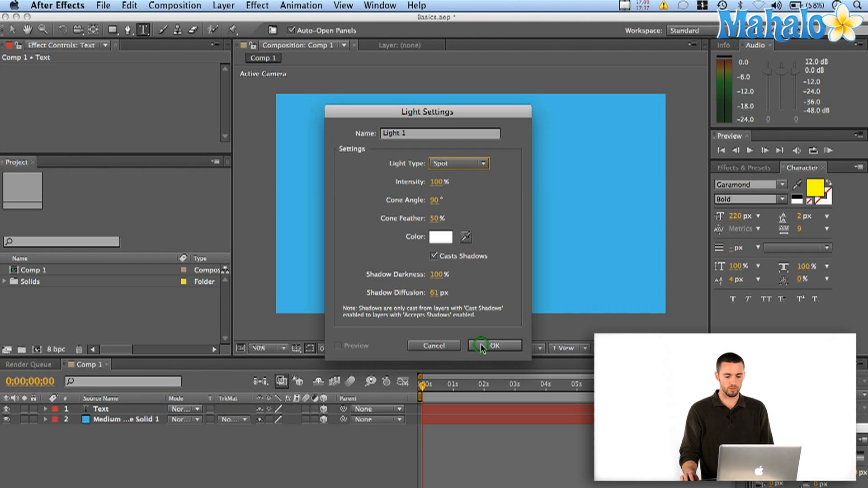
pyautogui.click(493, 346)
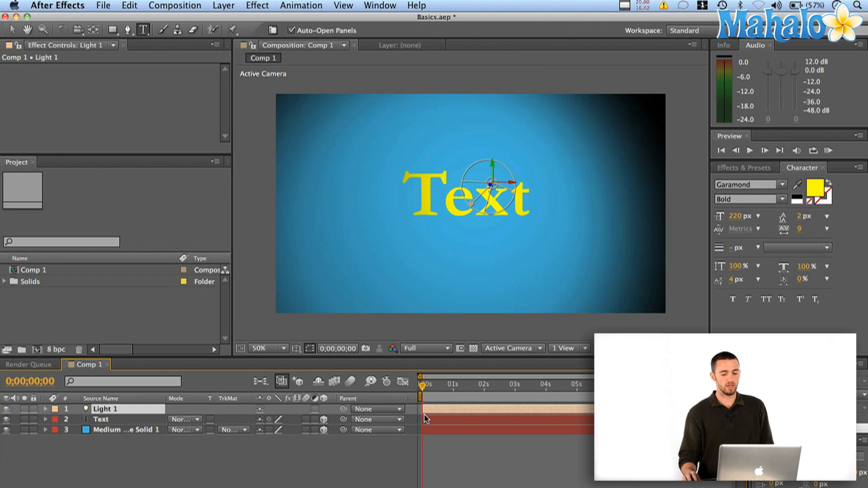
pyautogui.moveTo(461, 421)
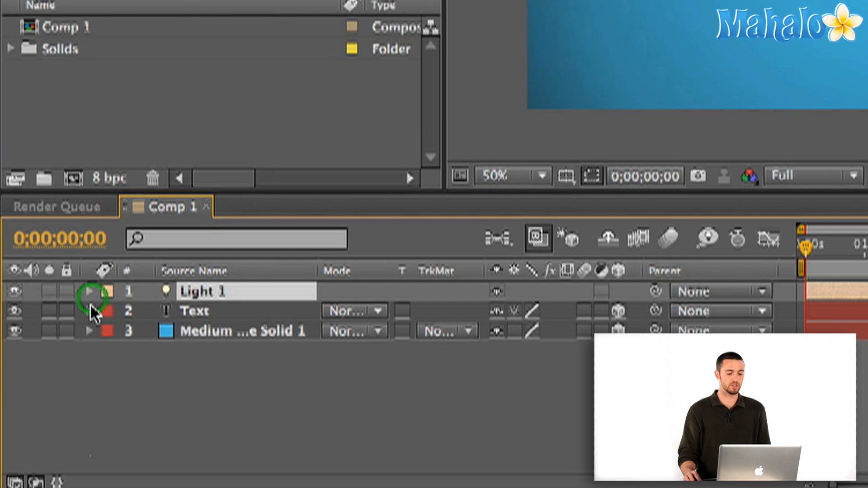
# In the Text layer's Material Options, set Casts Shadows On and Accepts Lights Off
pyautogui.click(90, 311)
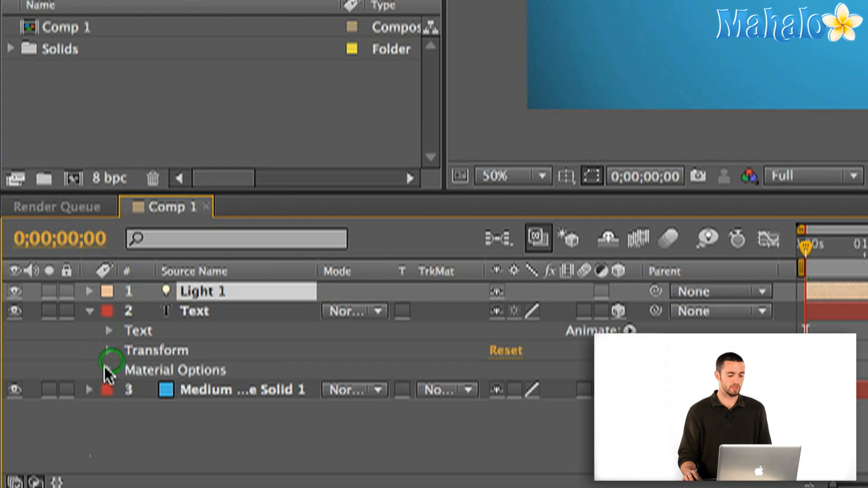
pyautogui.click(108, 371)
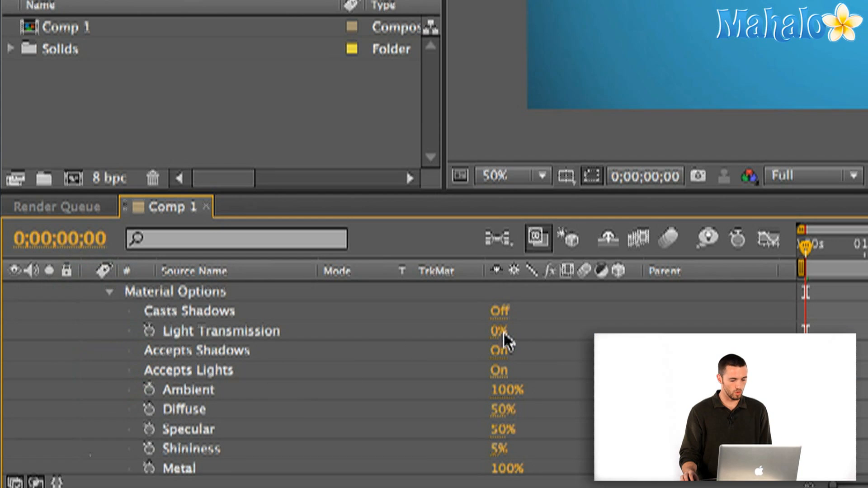
pyautogui.click(497, 310)
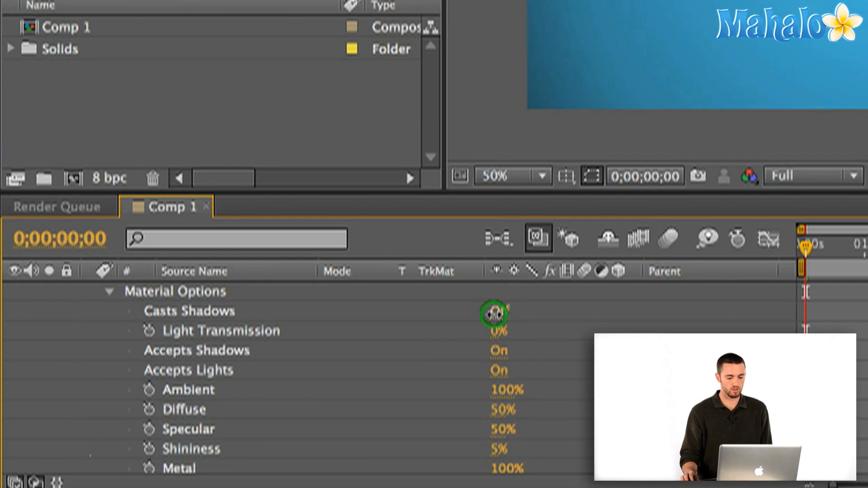
pyautogui.click(492, 310)
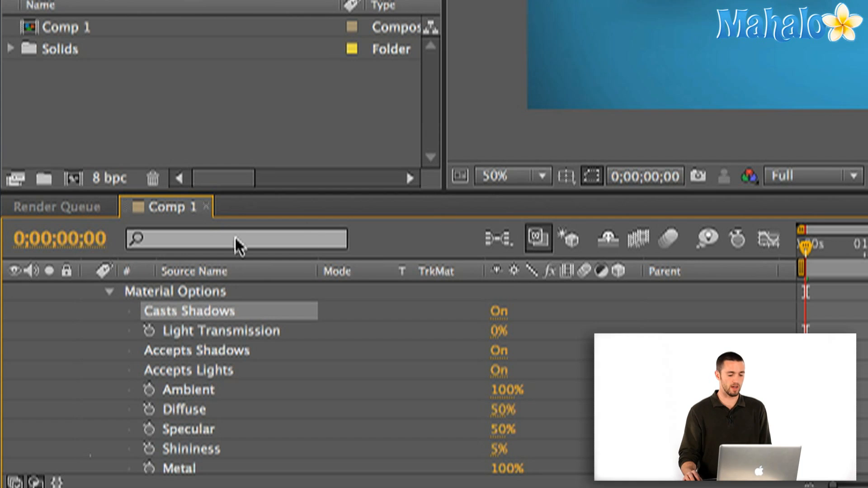
pyautogui.moveTo(414, 370)
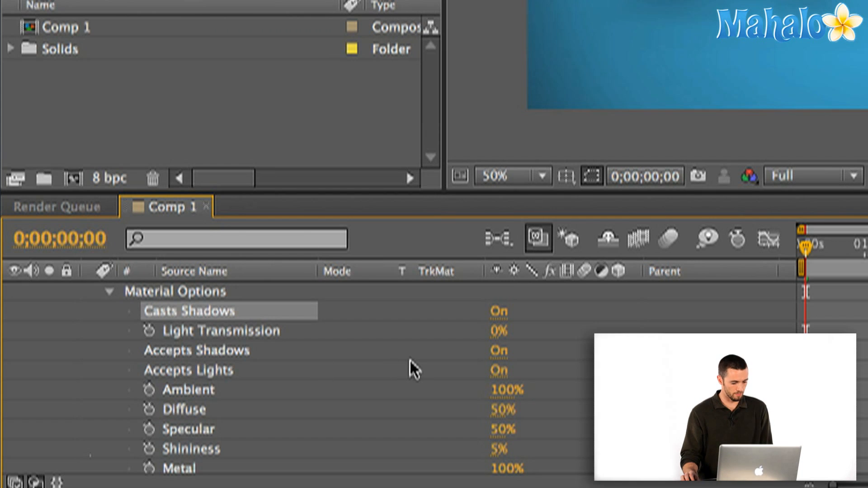
pyautogui.moveTo(498, 380)
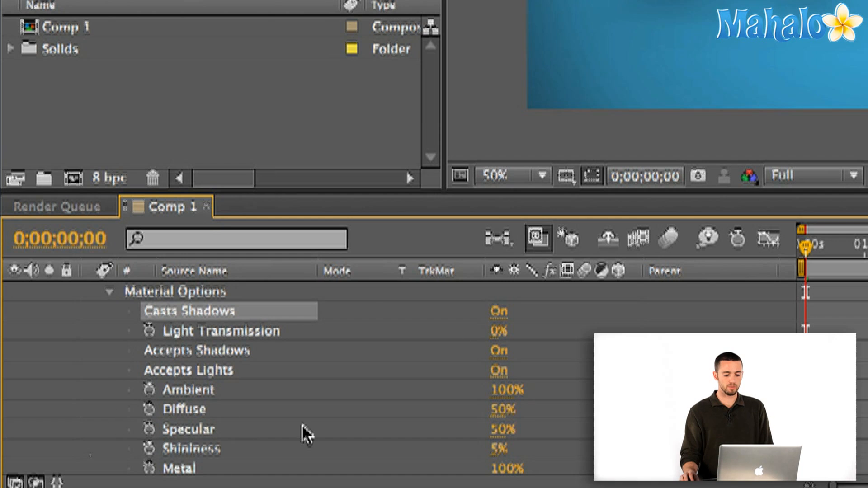
pyautogui.click(497, 369)
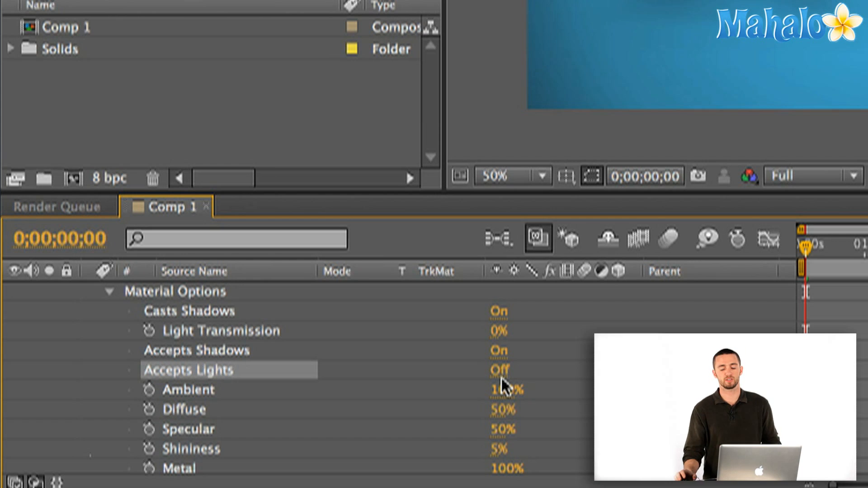
pyautogui.moveTo(548, 321)
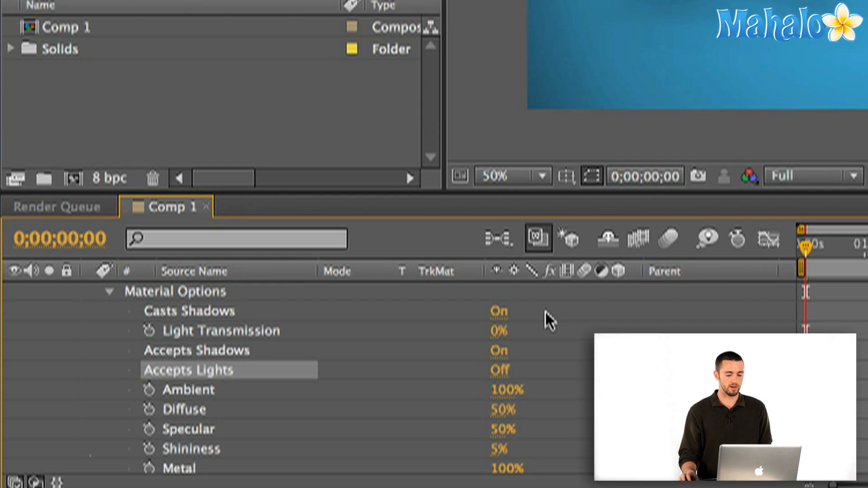
pyautogui.moveTo(113, 315)
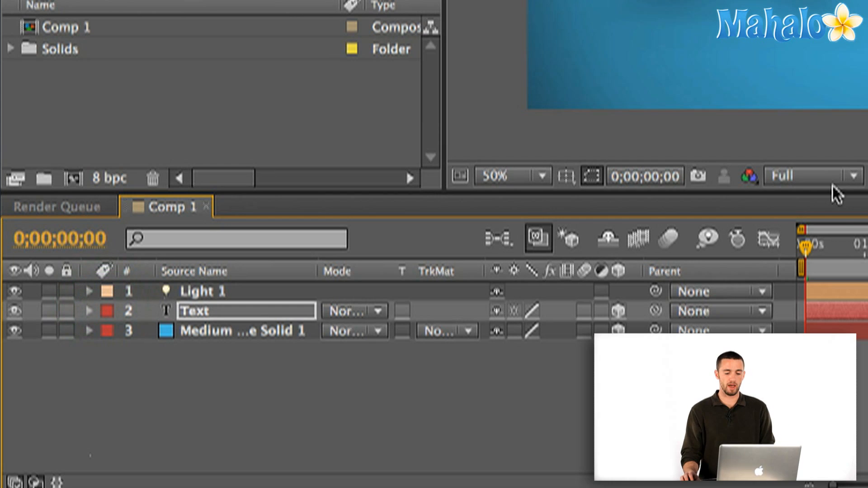
# Expand Light 1's Transform group to show Point of Interest 640, 360, 0 and Position
pyautogui.click(89, 291)
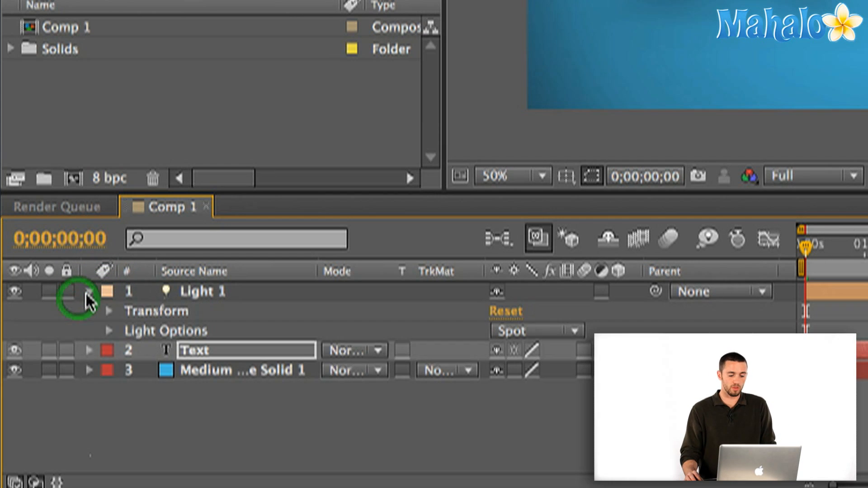
pyautogui.click(90, 291)
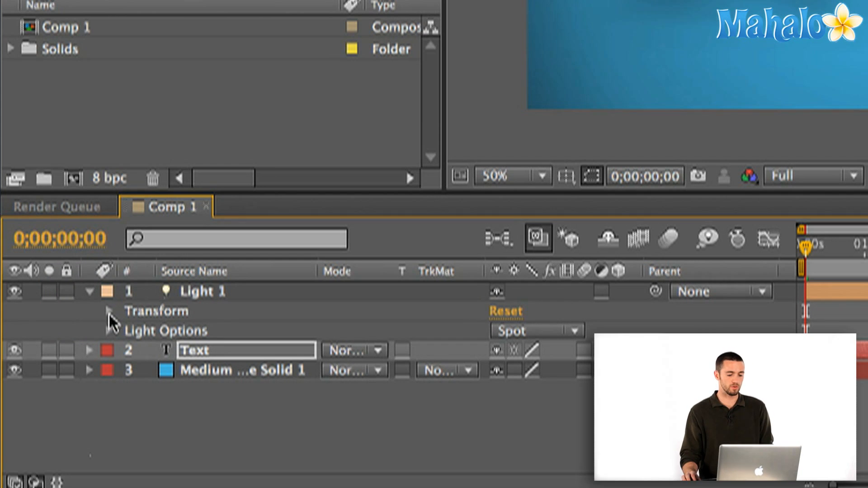
pyautogui.click(109, 310)
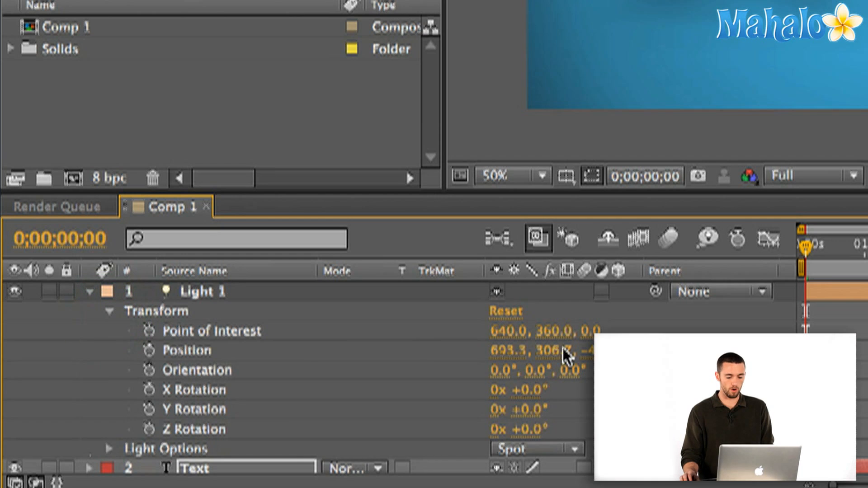
pyautogui.moveTo(567, 333)
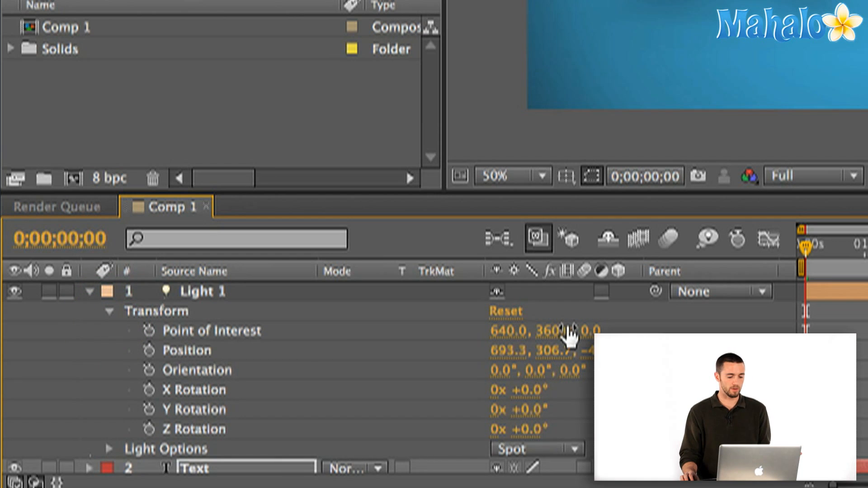